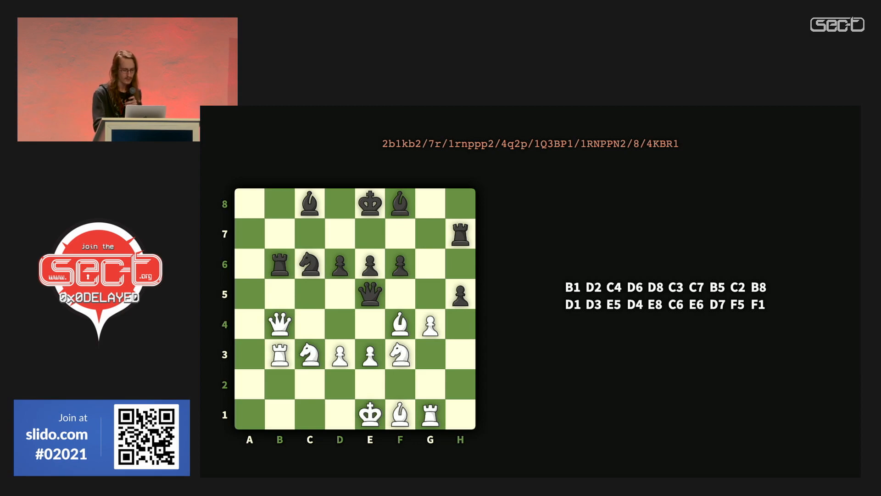
# - Advance from the chess-board slide to the slide listing the site's wp-json pages
pyautogui.click(572, 287)
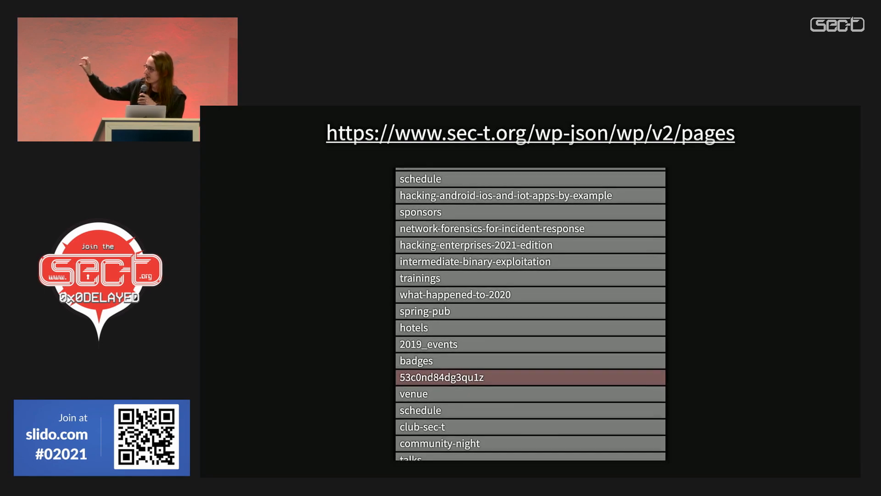
# - Scroll the page list down past the training pages to the spring-pub-2019 entry
pyautogui.scroll(-3)
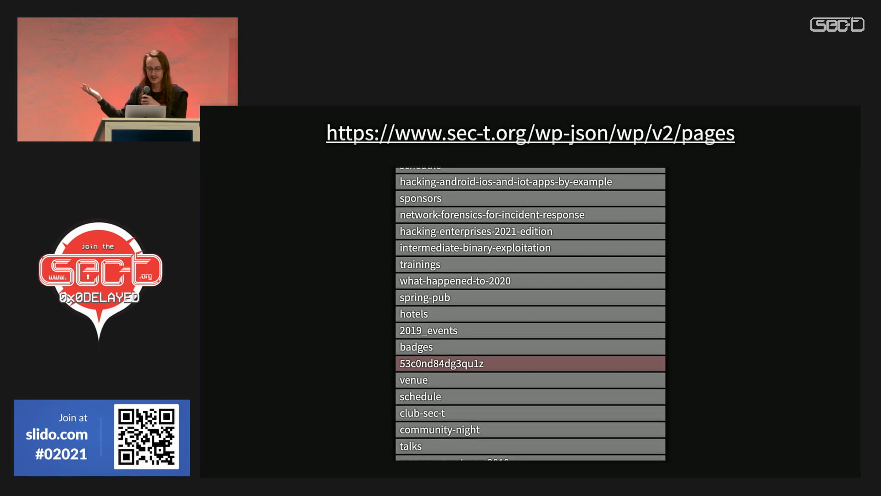
pyautogui.scroll(-3)
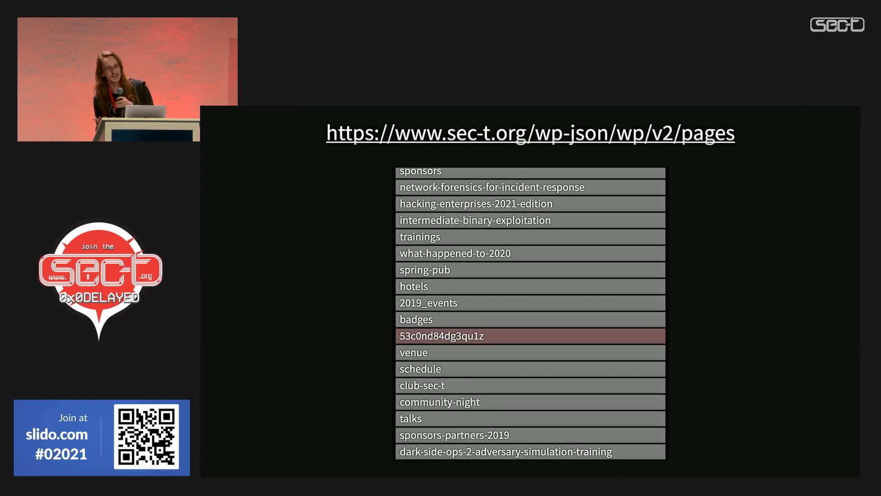
pyautogui.scroll(-3)
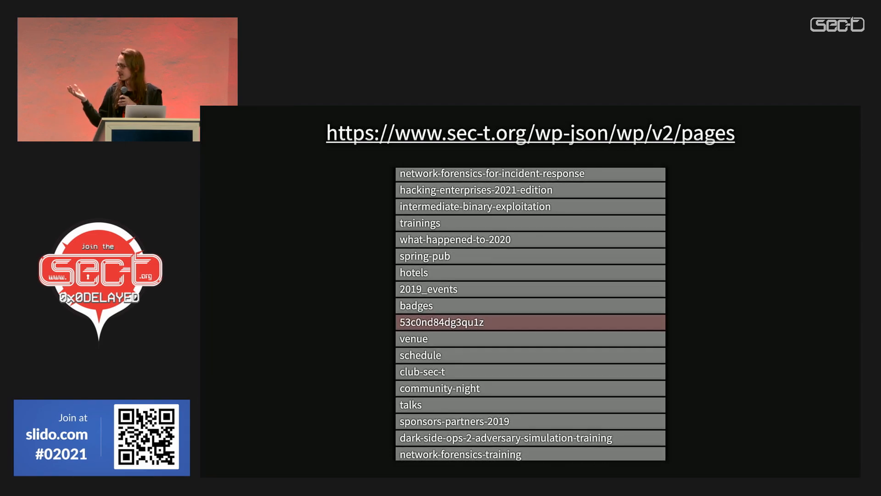
pyautogui.scroll(-3)
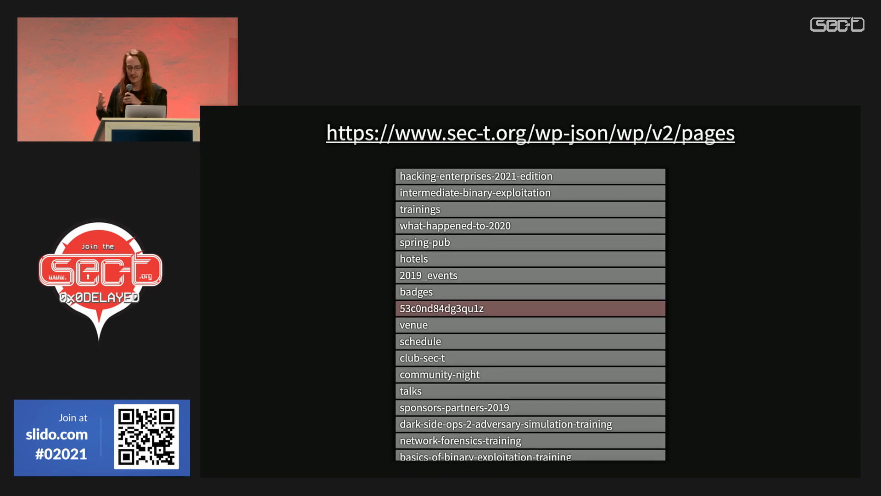
pyautogui.scroll(-3)
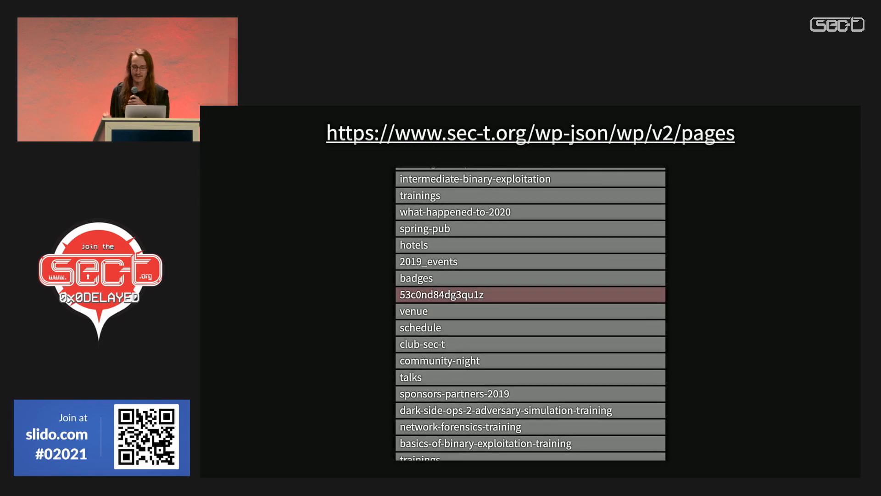
pyautogui.scroll(-3)
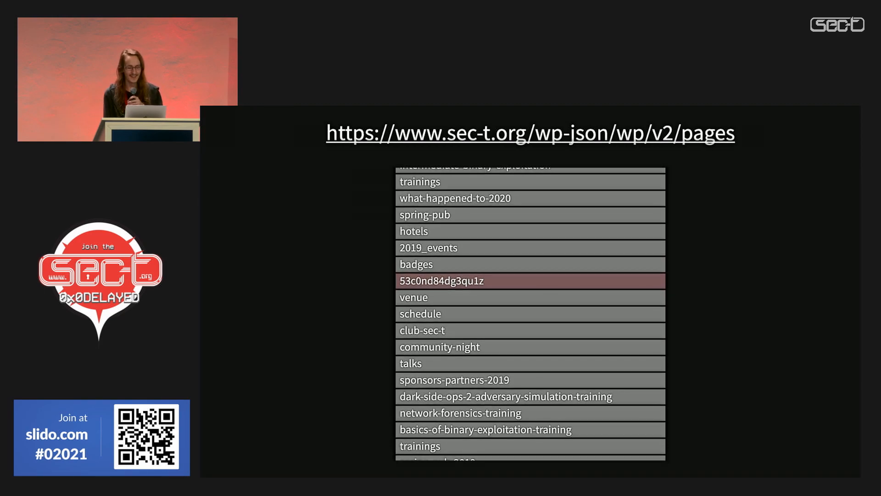
pyautogui.scroll(-3)
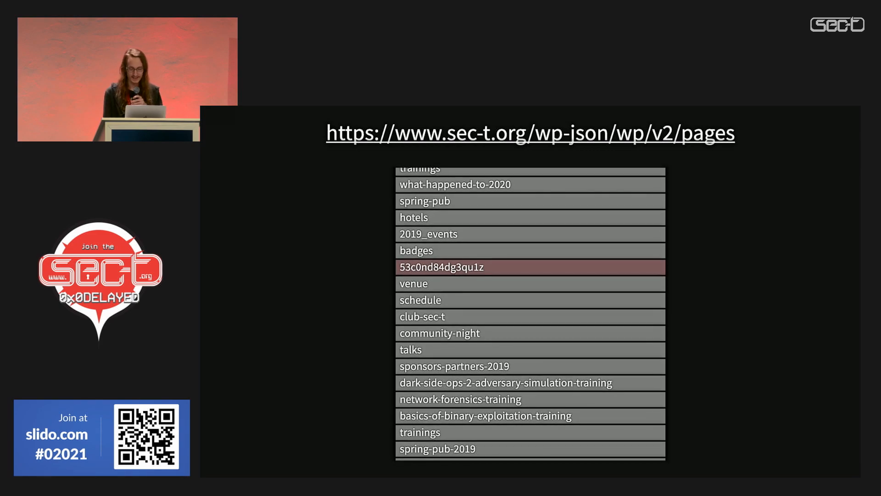